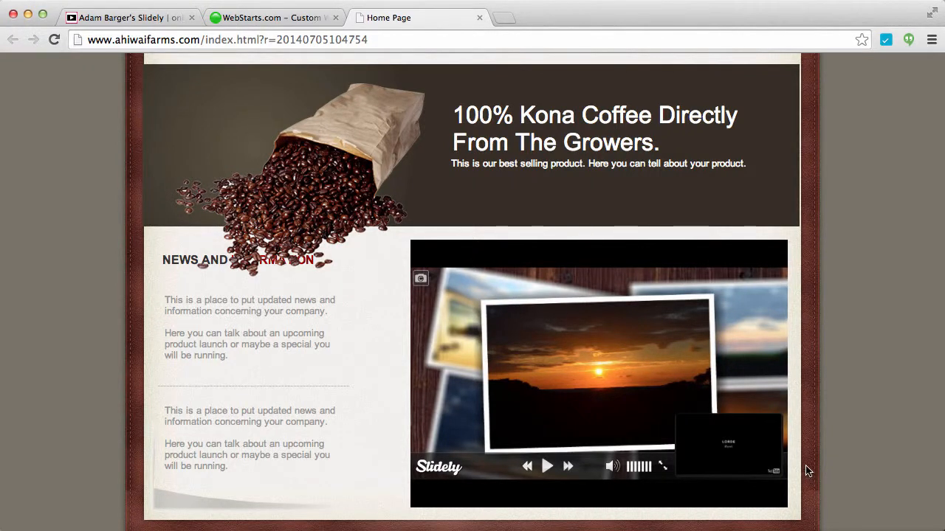
{"action": "mouse_move", "coordinate": [467, 344]}
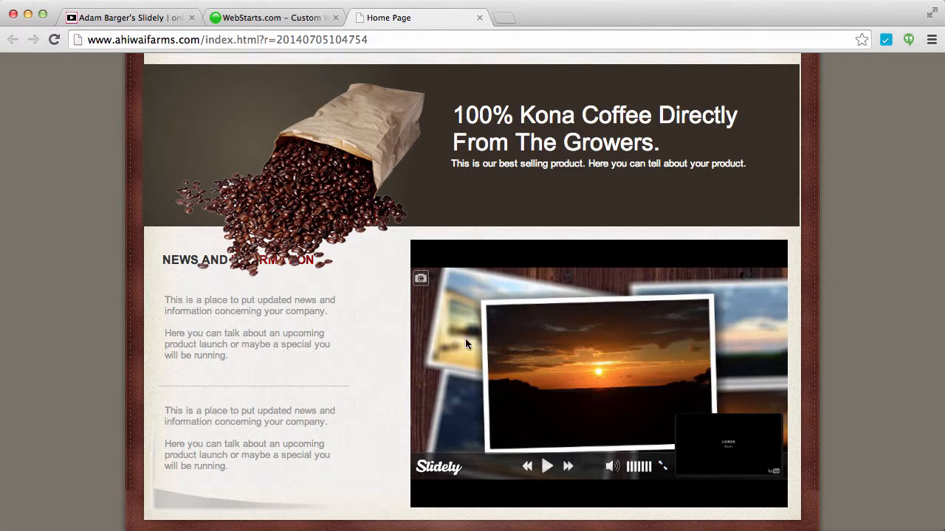
{"action": "mouse_move", "coordinate": [691, 381]}
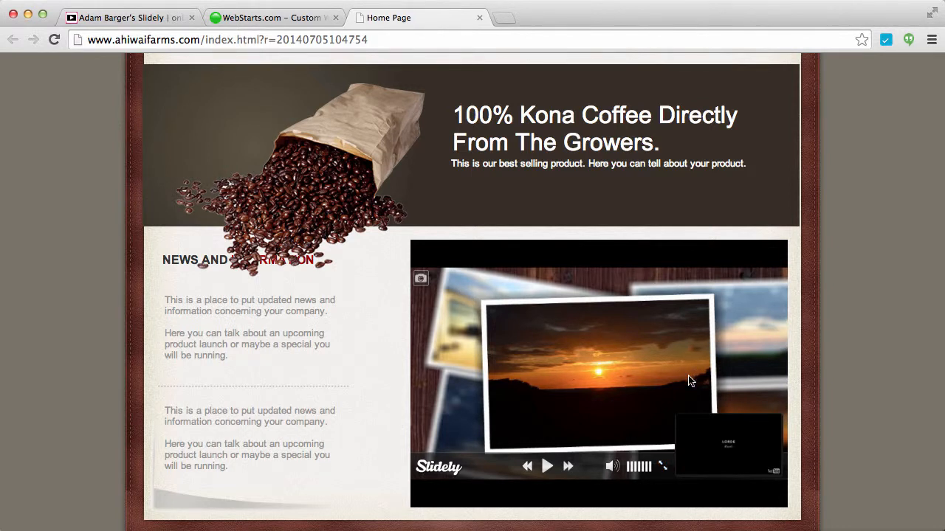
{"action": "mouse_move", "coordinate": [720, 377]}
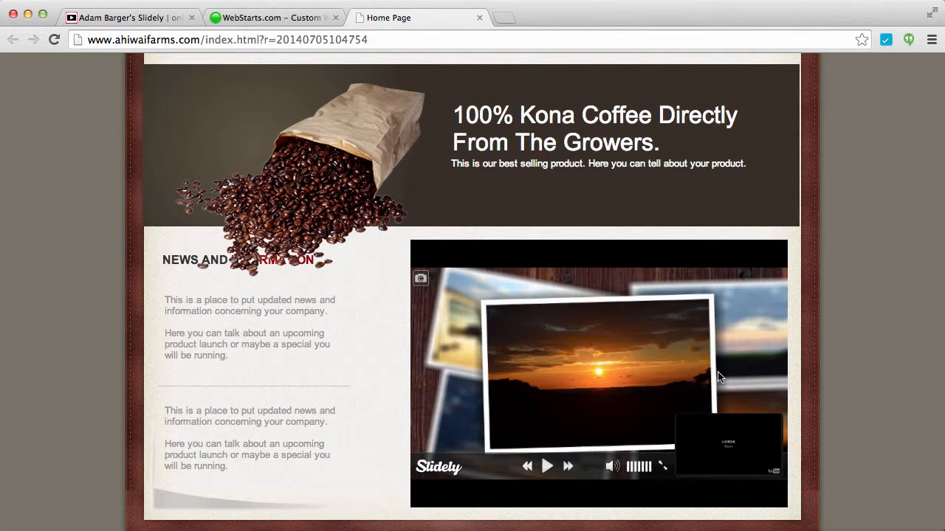
{"action": "mouse_move", "coordinate": [651, 313]}
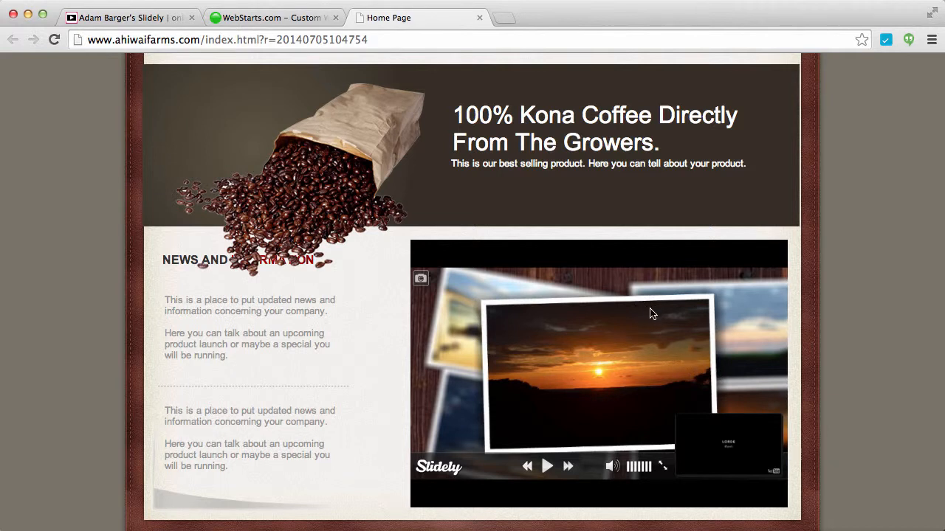
{"action": "mouse_move", "coordinate": [714, 298]}
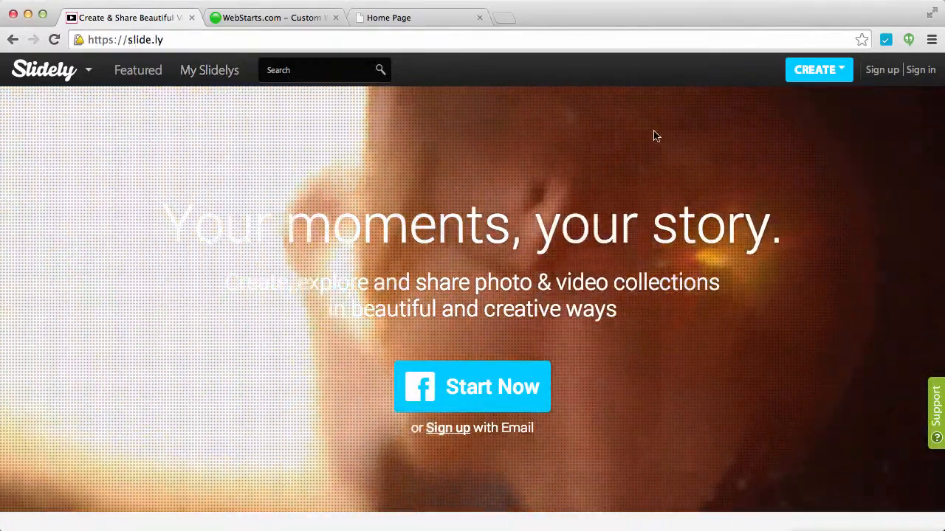
{"action": "mouse_move", "coordinate": [883, 69]}
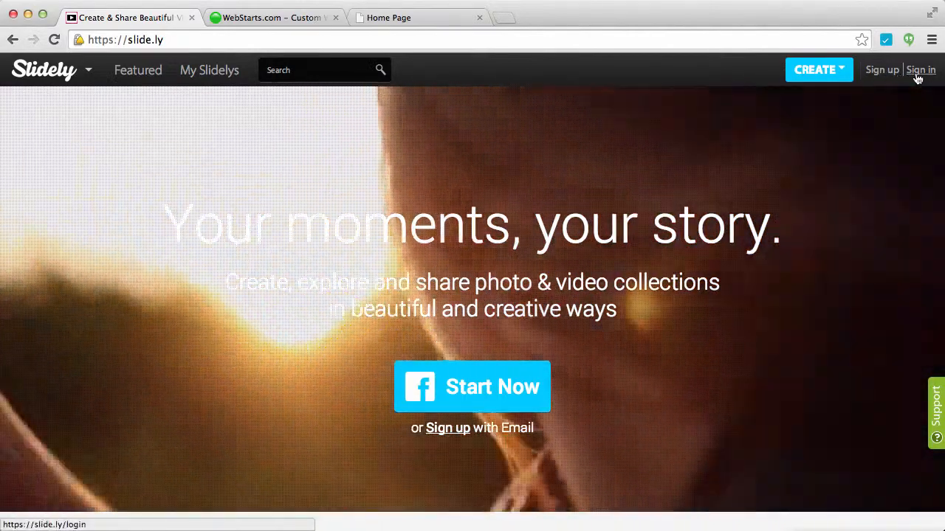
Step: Log in to slide.ly through Connect with Facebook to reach the personal welcome page
{"action": "left_click", "coordinate": [922, 70]}
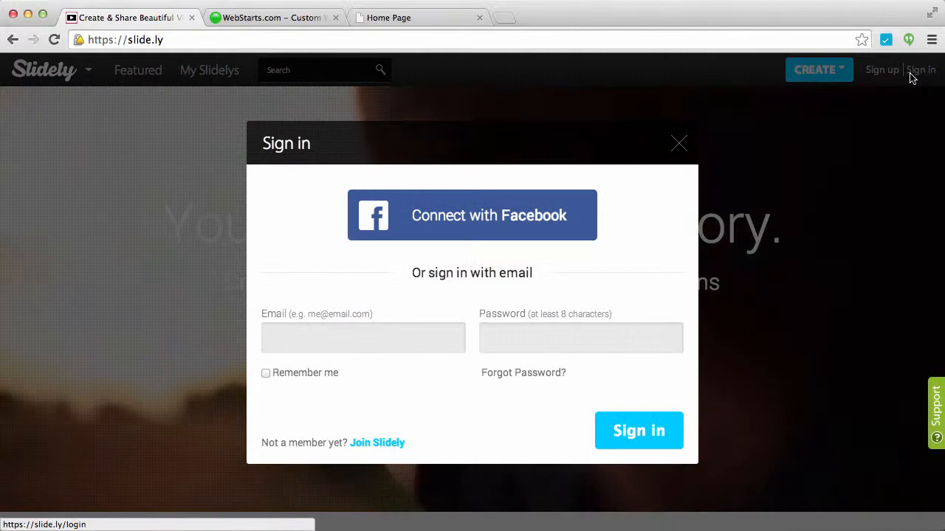
{"action": "left_click", "coordinate": [473, 215]}
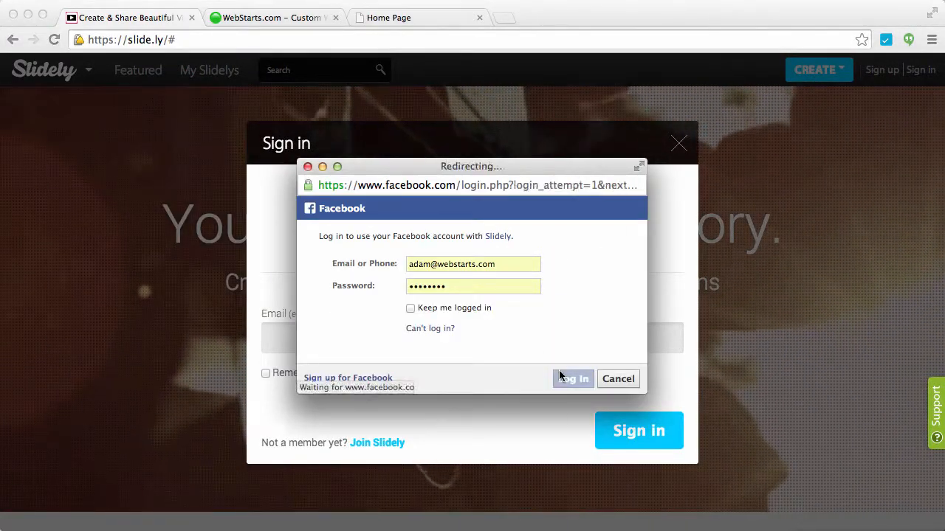
{"action": "left_click", "coordinate": [573, 377]}
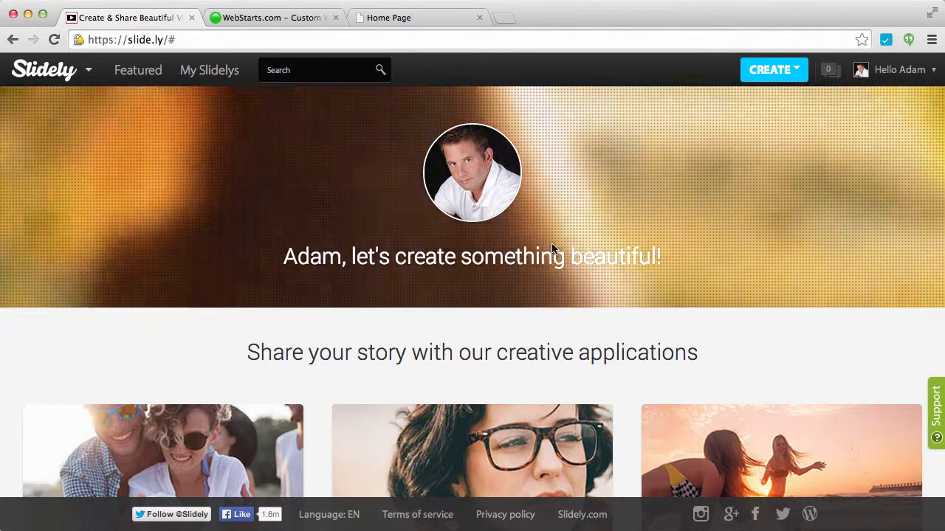
Step: Start a new Slidely Show from the CREATE menu, landing on the photo-choosing step
{"action": "left_click", "coordinate": [770, 70]}
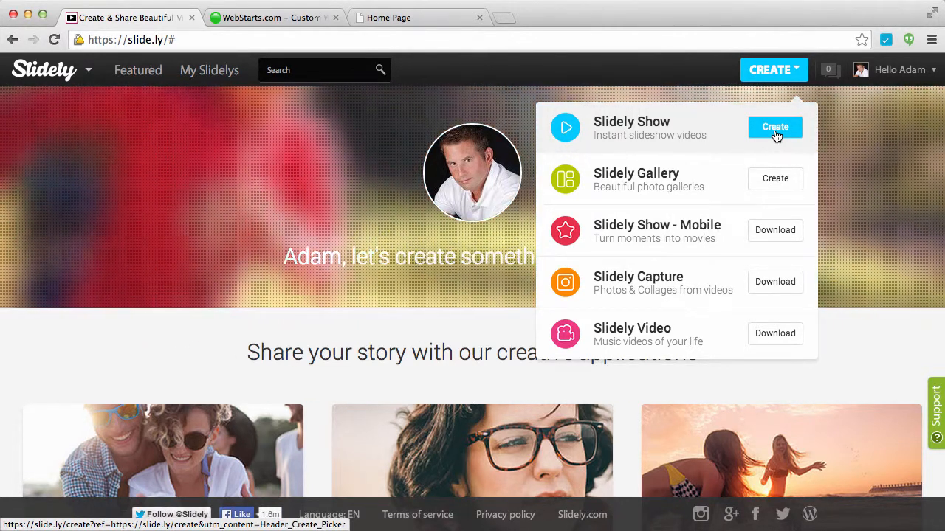
{"action": "left_click", "coordinate": [775, 127]}
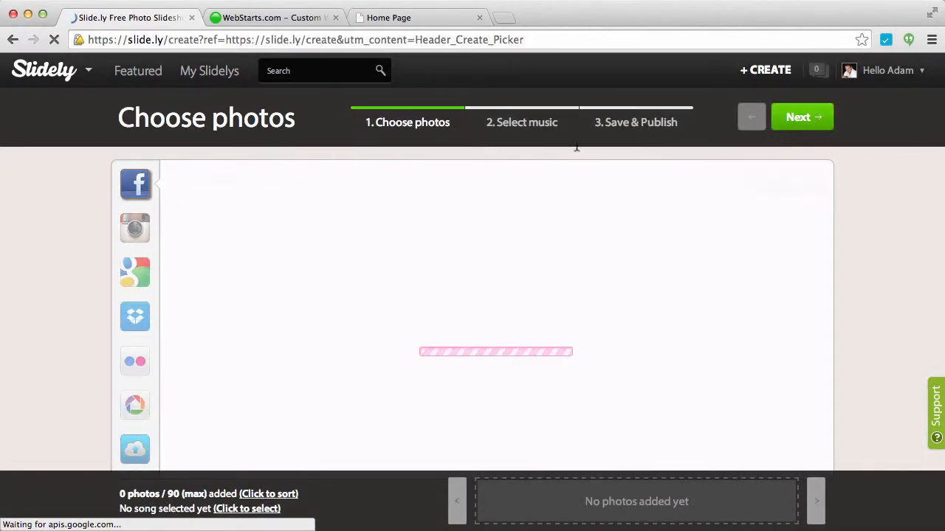
Step: Add sunset photos from the Hawaii August Facebook album, then continue to music selection
{"action": "left_click", "coordinate": [136, 183]}
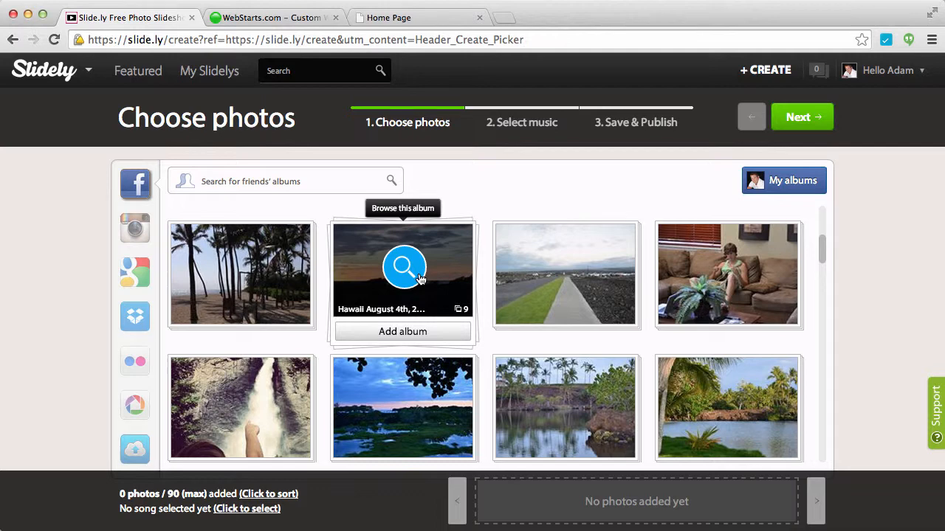
{"action": "left_click", "coordinate": [403, 271]}
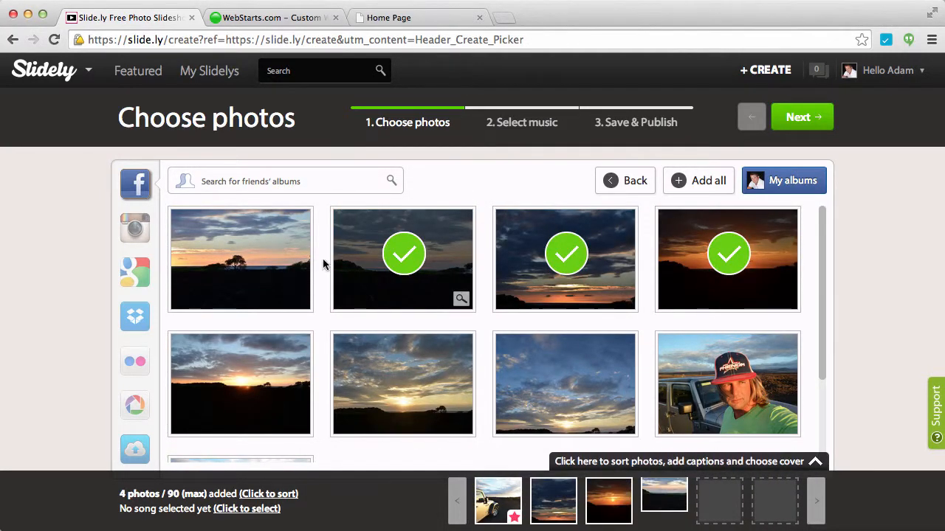
{"action": "left_click", "coordinate": [241, 260]}
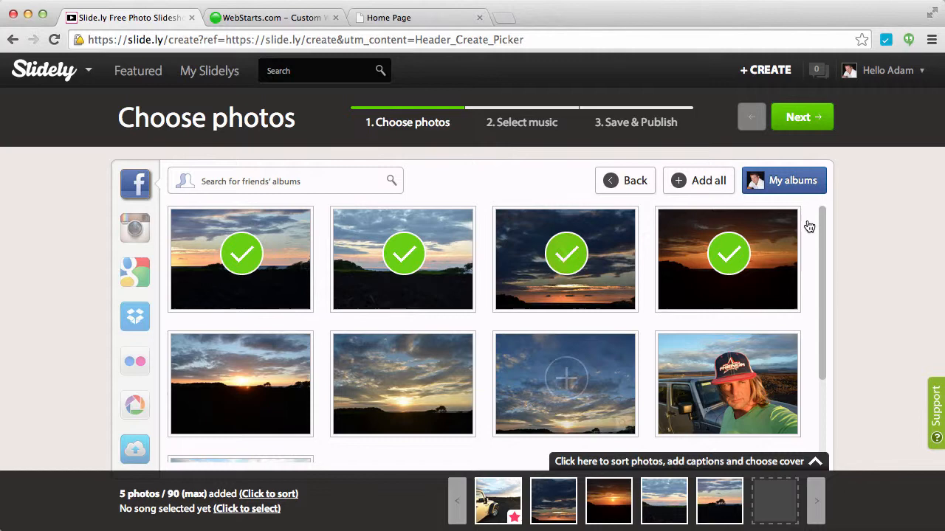
{"action": "left_click", "coordinate": [801, 117]}
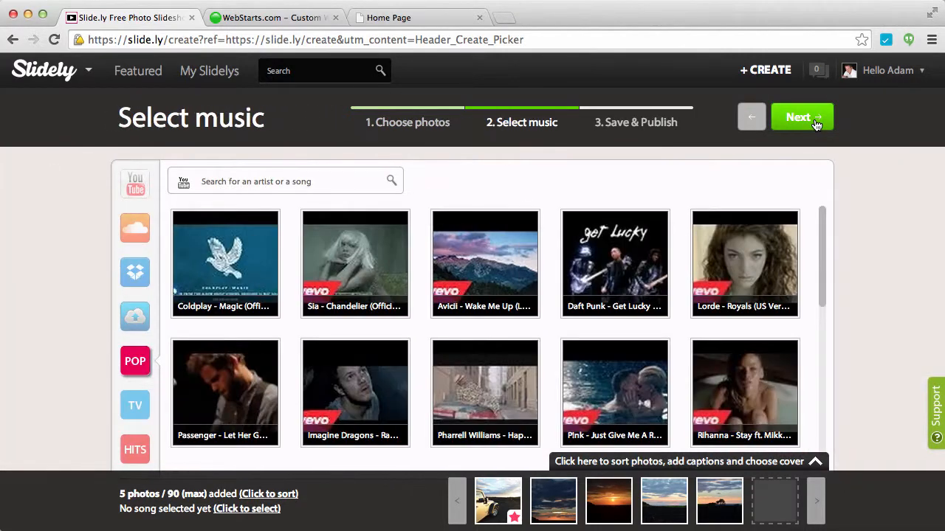
{"action": "mouse_move", "coordinate": [615, 263]}
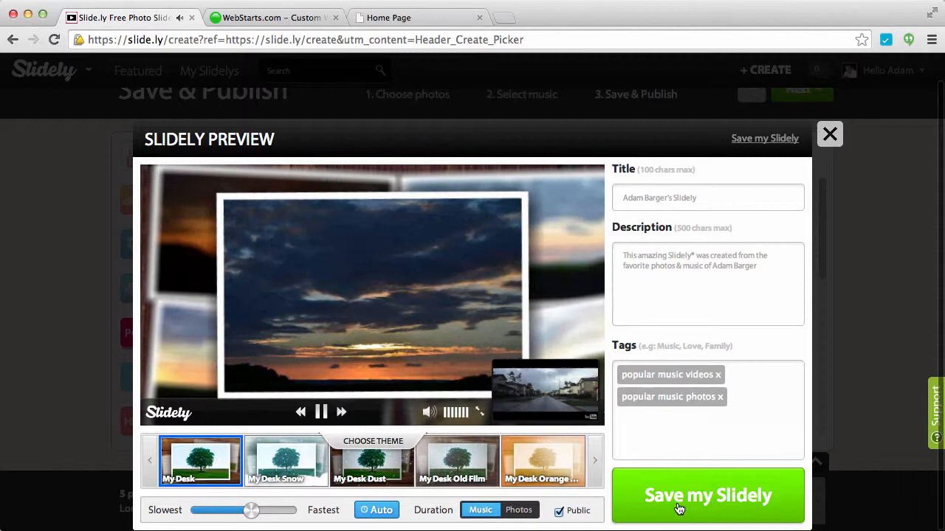
Step: Save my Slidely so the sunset slideshow is published with sharing options
{"action": "left_click", "coordinate": [707, 496]}
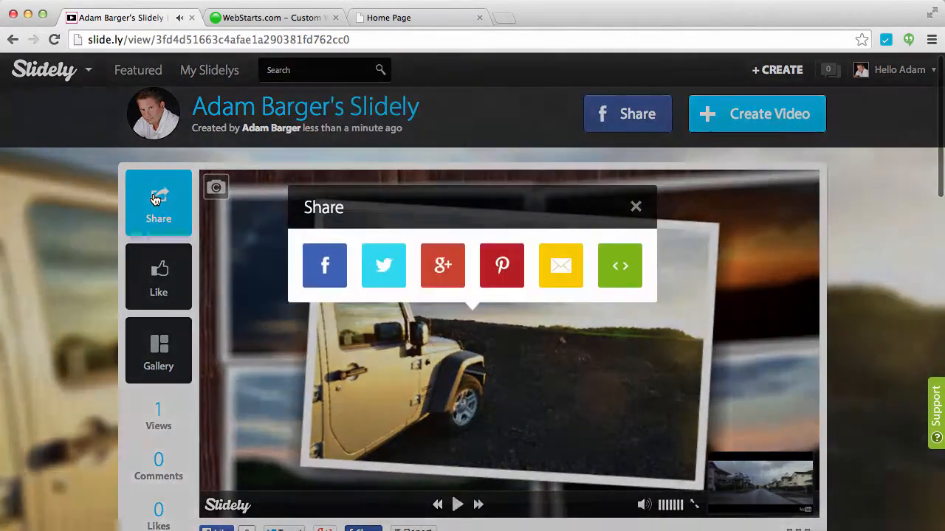
Step: Copy the slideshow's embed code from the Share box's Embed dialog
{"action": "left_click", "coordinate": [620, 265]}
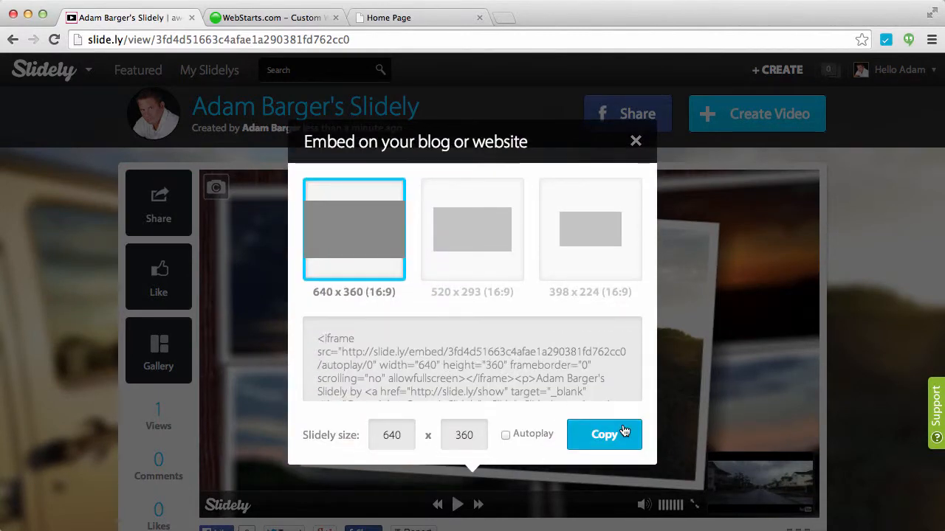
{"action": "left_click", "coordinate": [274, 17]}
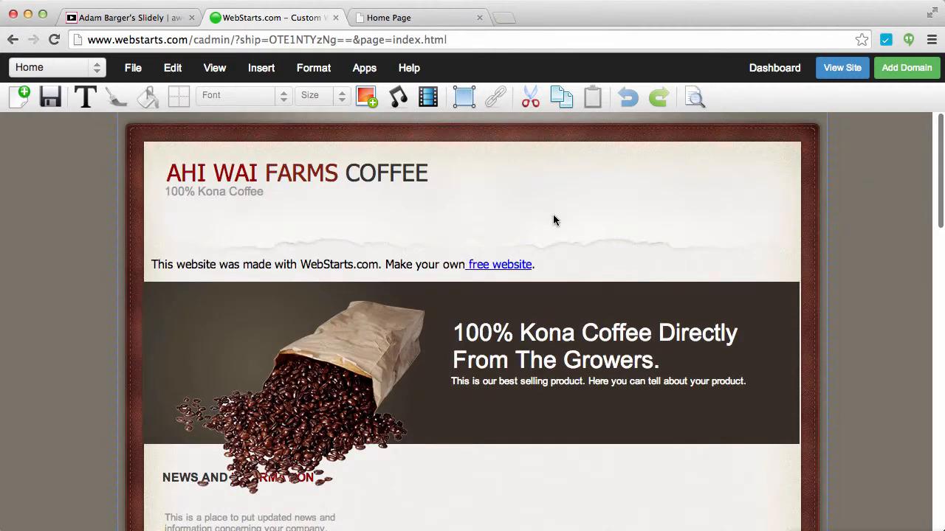
Step: Insert an HTML Code block on the home page and paste the Slidely embed code into it
{"action": "left_click", "coordinate": [262, 68]}
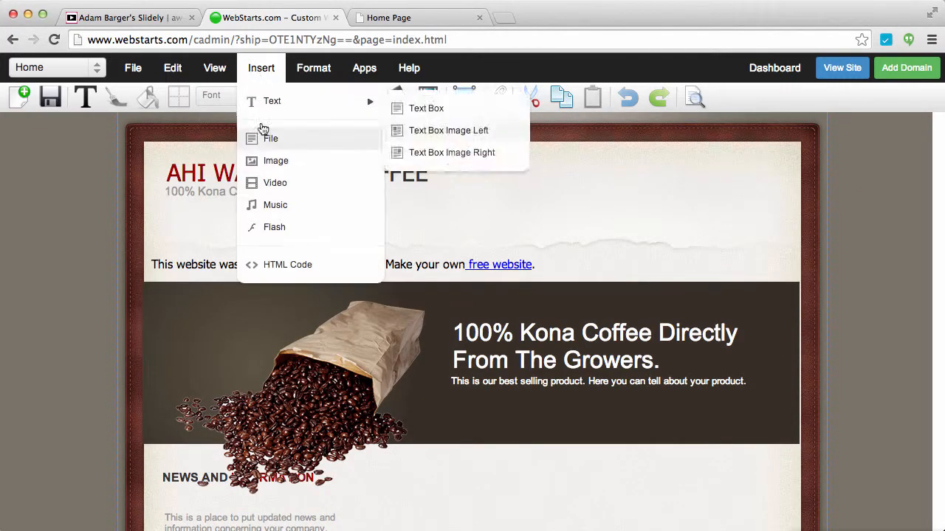
{"action": "left_click", "coordinate": [287, 264]}
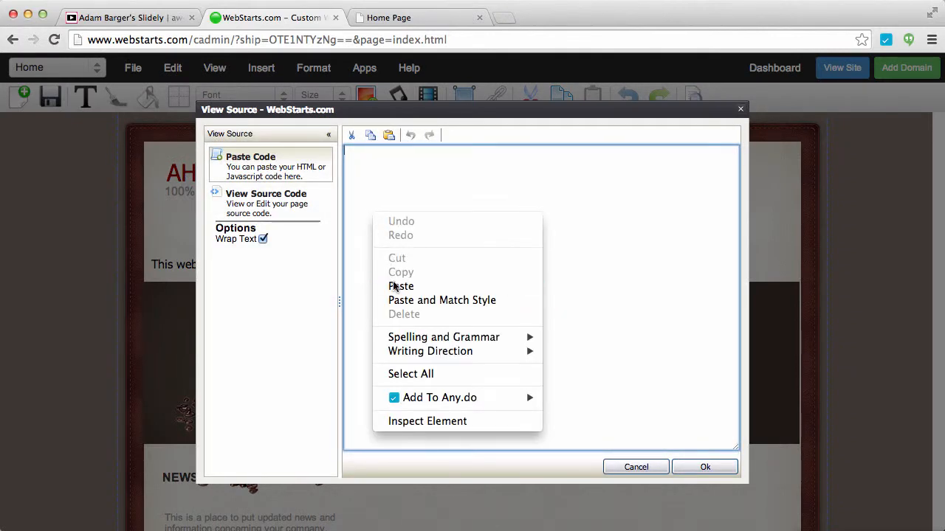
{"action": "left_click", "coordinate": [402, 287]}
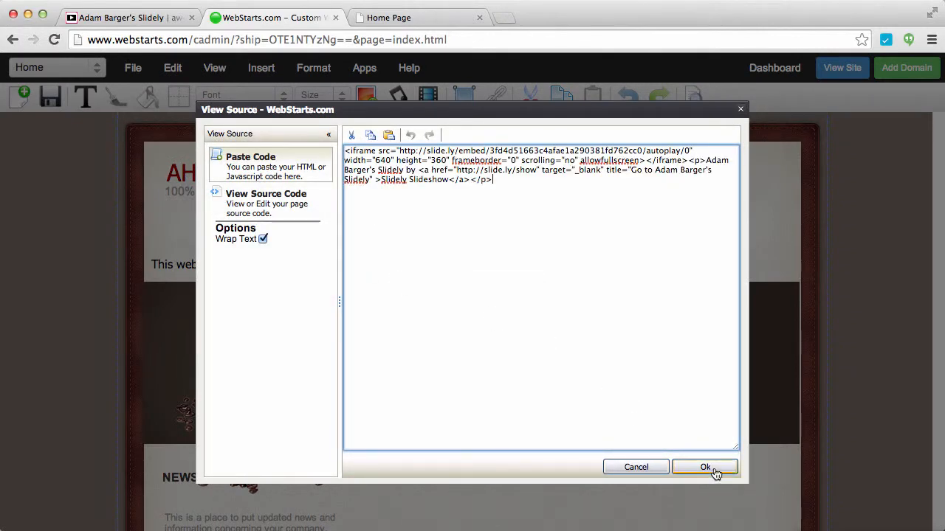
{"action": "left_click", "coordinate": [704, 467]}
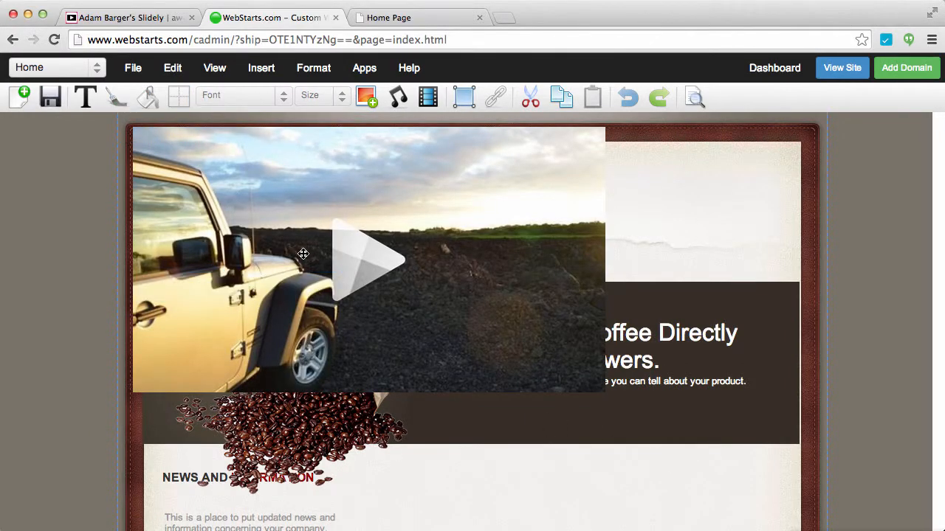
Step: Drag the slideshow block into the right-hand column beside the news section and view the site
{"action": "scroll", "scroll_direction": "down", "scroll_amount": 3}
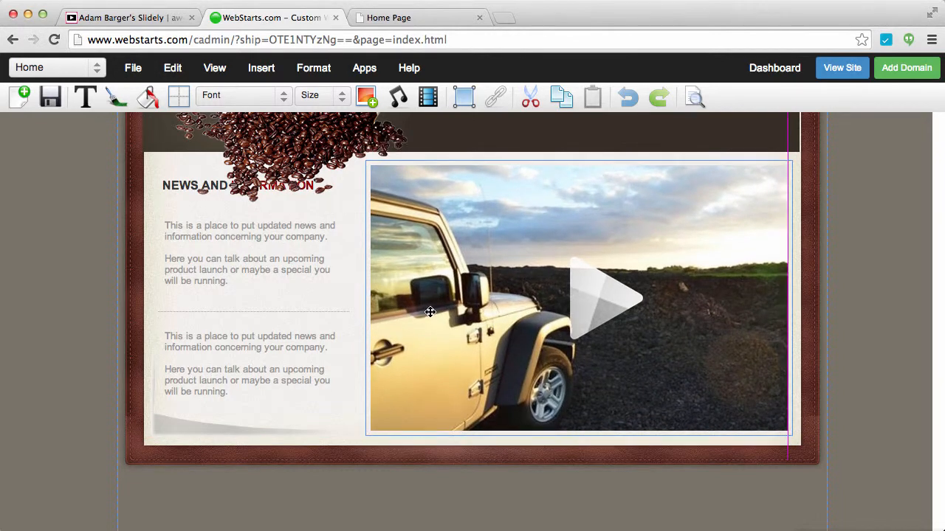
{"action": "left_click", "coordinate": [579, 298]}
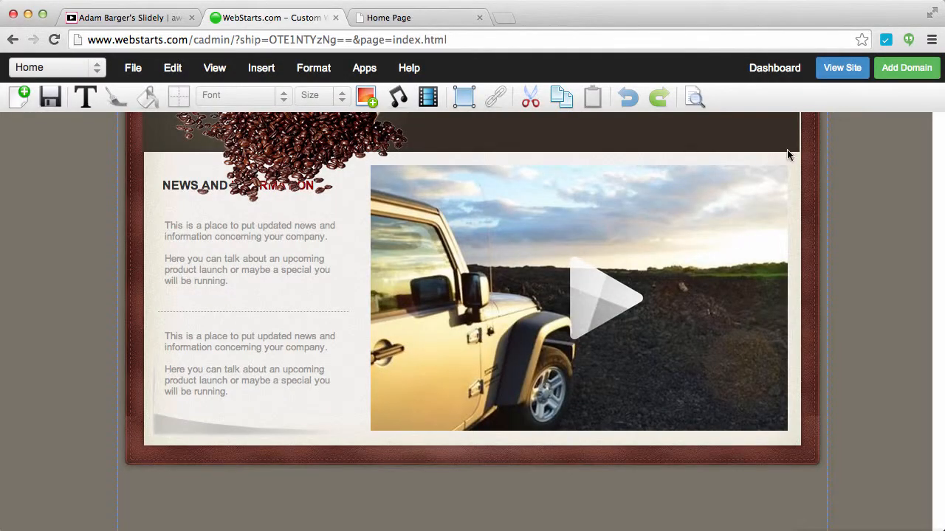
{"action": "left_click", "coordinate": [841, 67]}
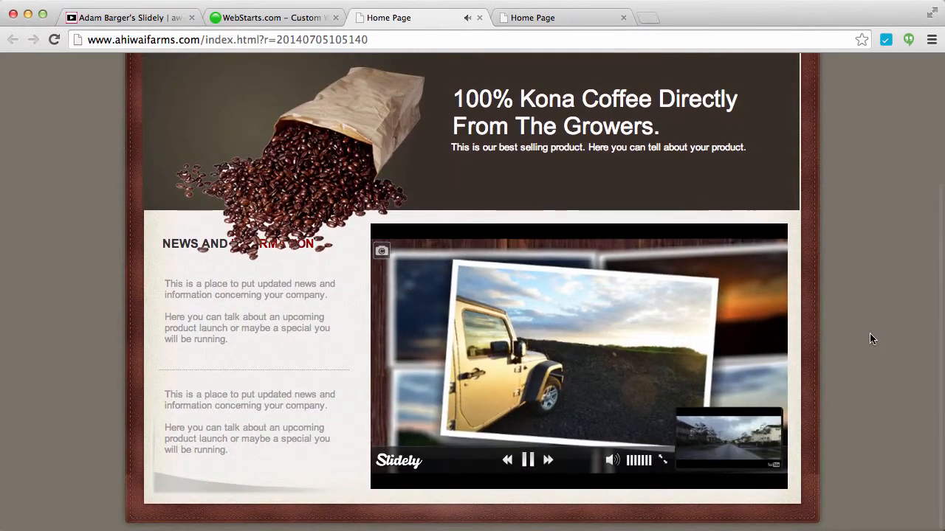
Step: Play the embedded slideshow with music on the live home page, then pause it
{"action": "left_click", "coordinate": [528, 460]}
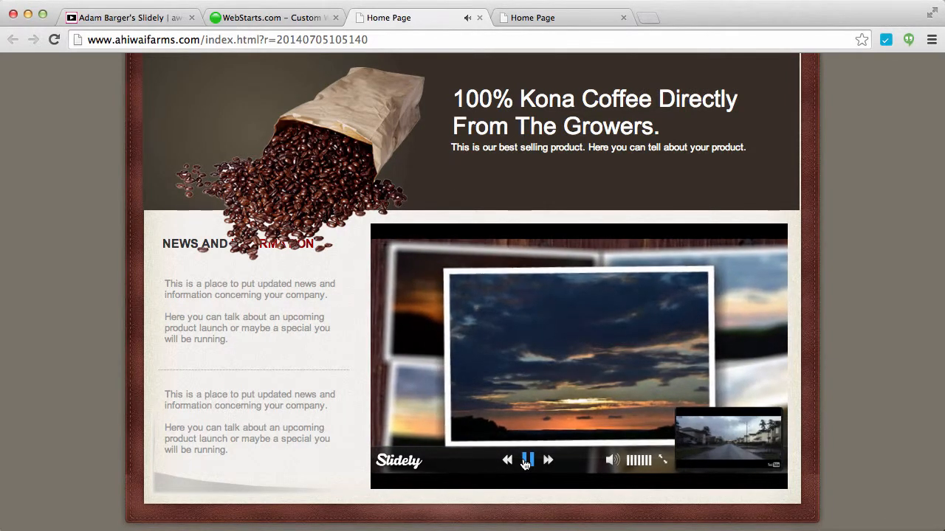
{"action": "left_click", "coordinate": [527, 461]}
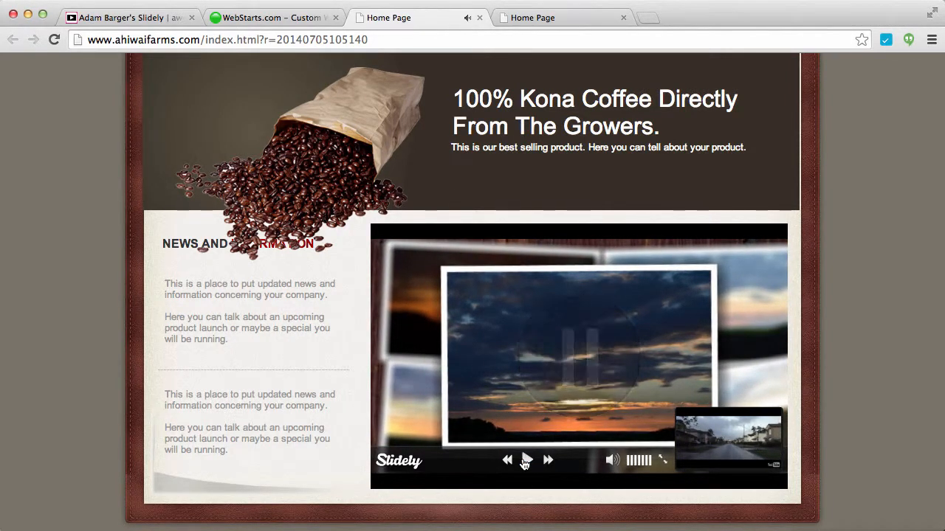